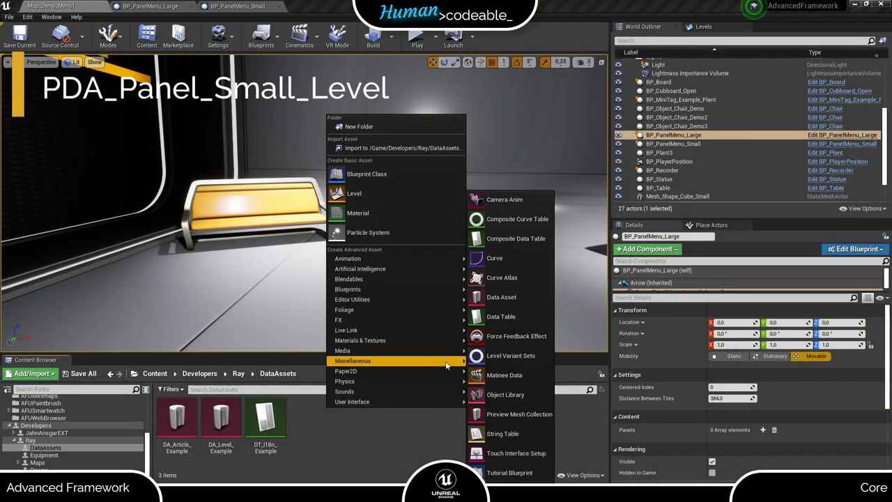
# Create a Data Asset of class PDA_Panel_Small_Level named DA_Panel_Small_Example1 in DataAssets
pyautogui.click(501, 297)
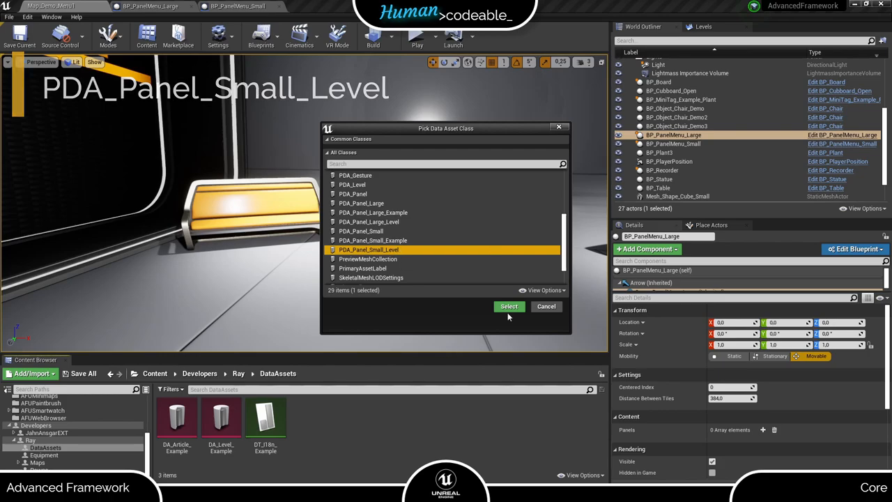
pyautogui.click(509, 306)
pyautogui.write('Small_Exampl')
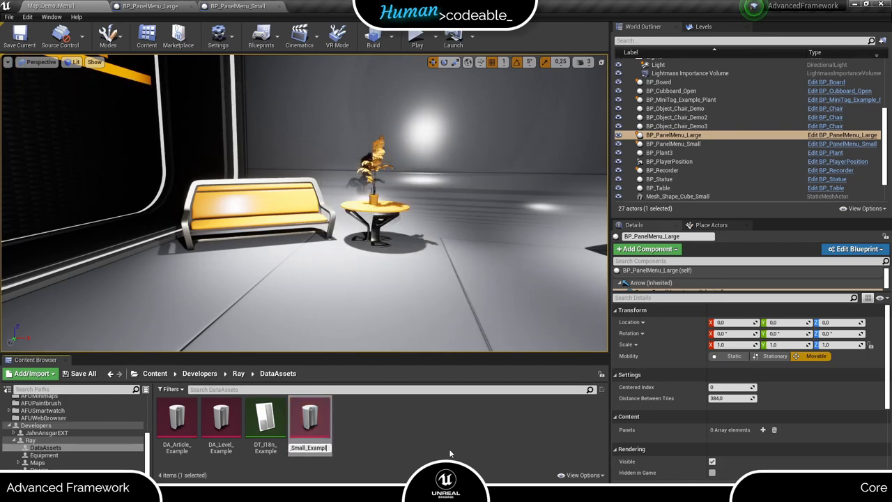
pyautogui.moveTo(255, 443)
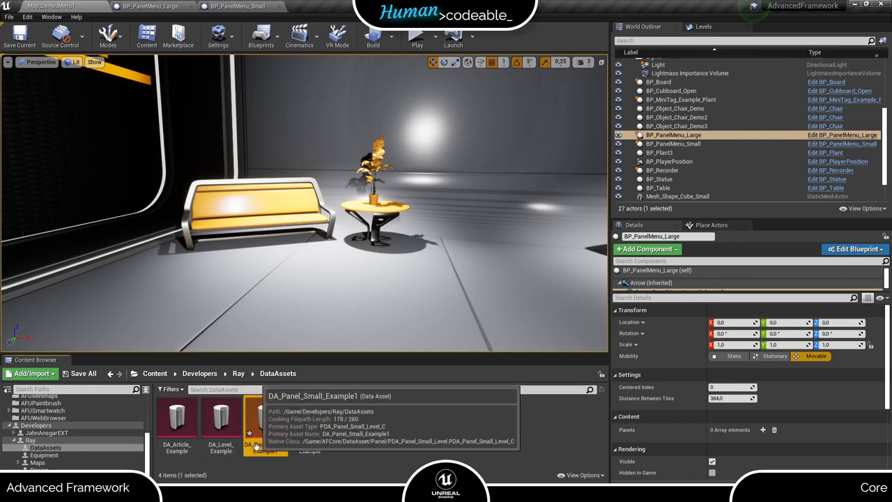
# In DA_Panel_Small_Example1, assign the small left and right level widgets as its content widgets
pyautogui.doubleClick(265, 418)
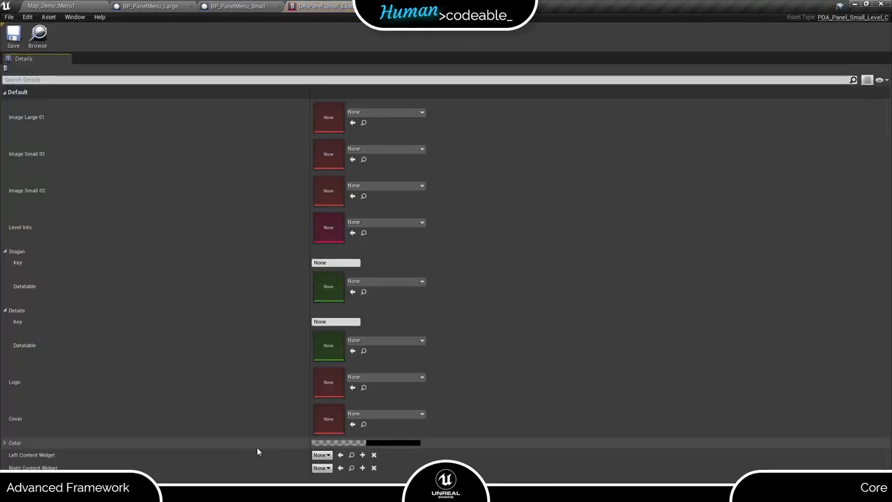
pyautogui.moveTo(390, 454)
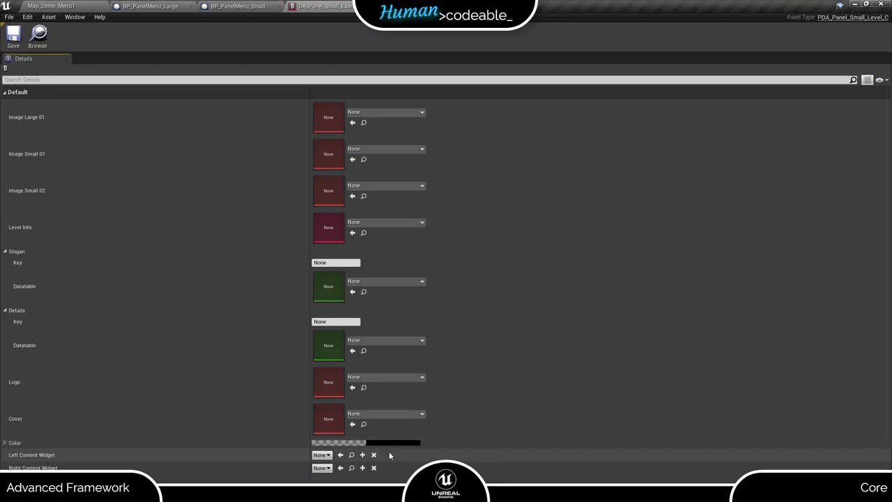
pyautogui.moveTo(384, 459)
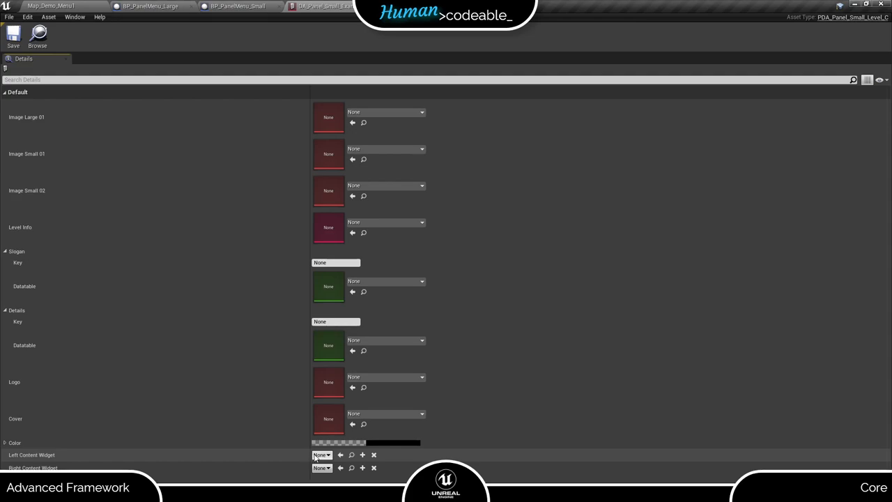
pyautogui.click(319, 455)
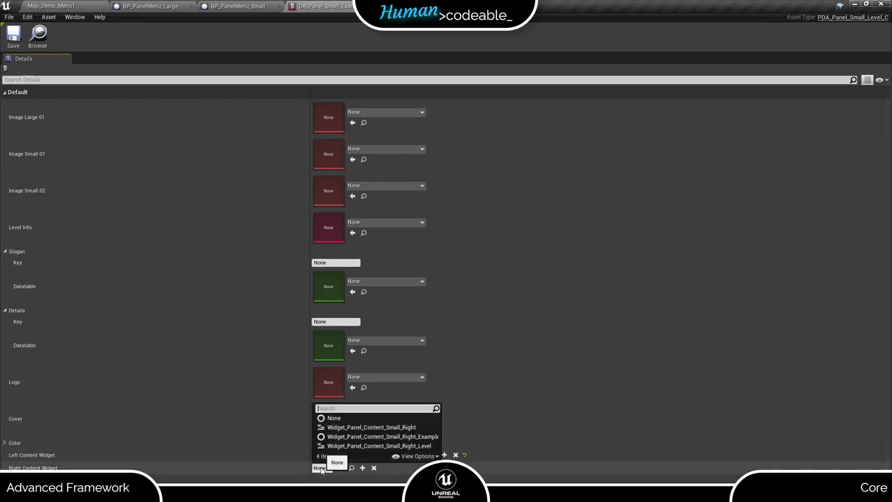
pyautogui.click(362, 445)
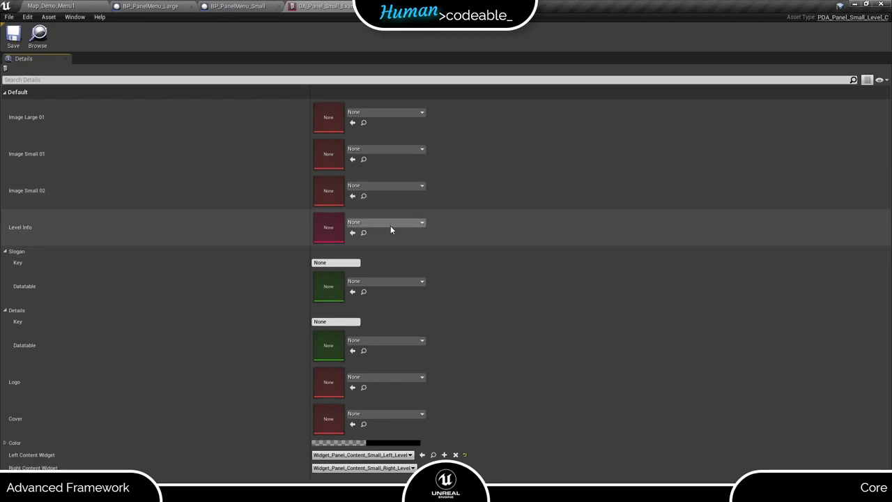
pyautogui.click(421, 223)
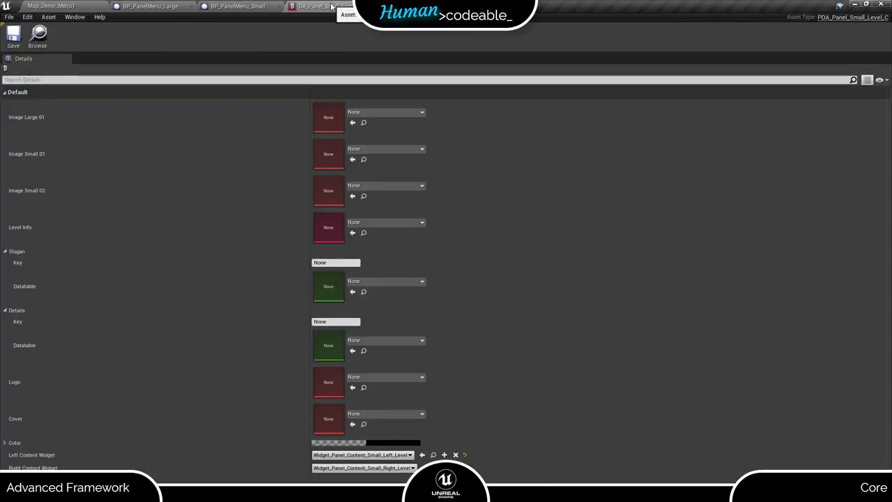
pyautogui.click(385, 221)
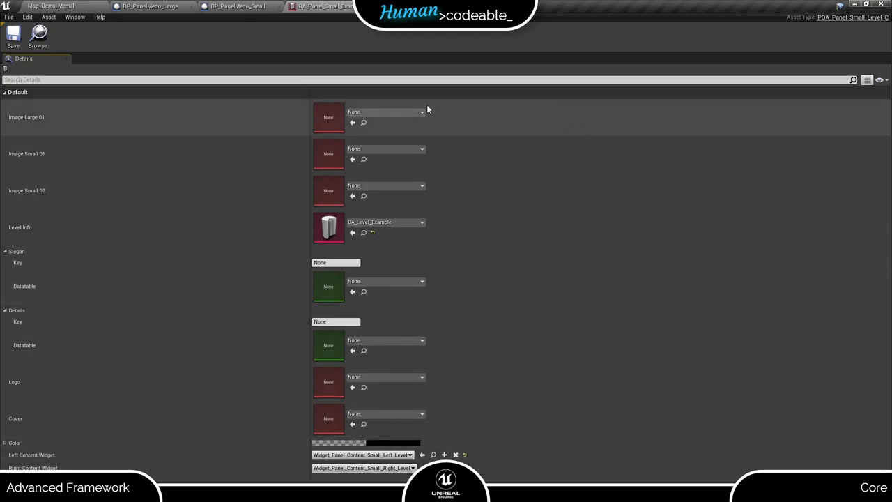
# Assign the T_Panel_Large, Small1 and Small2 example textures to the large and two small image slots
pyautogui.click(421, 111)
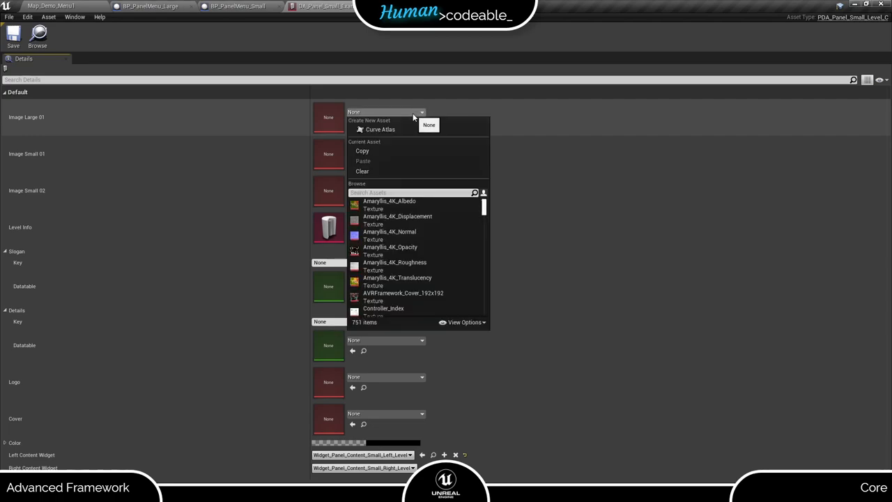
pyautogui.write('examp')
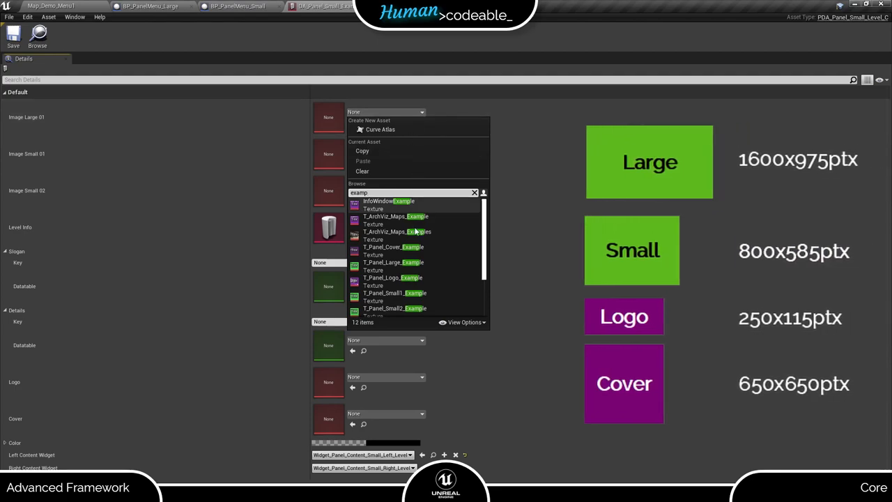
pyautogui.click(389, 262)
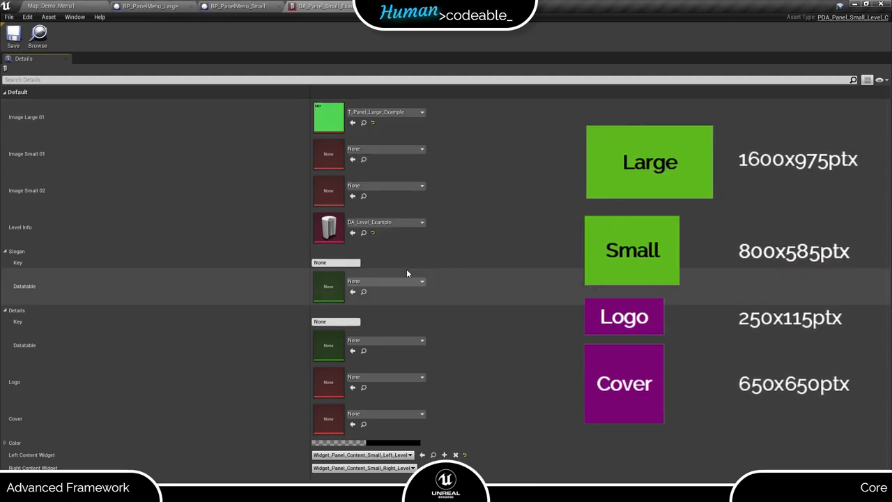
pyautogui.click(415, 148)
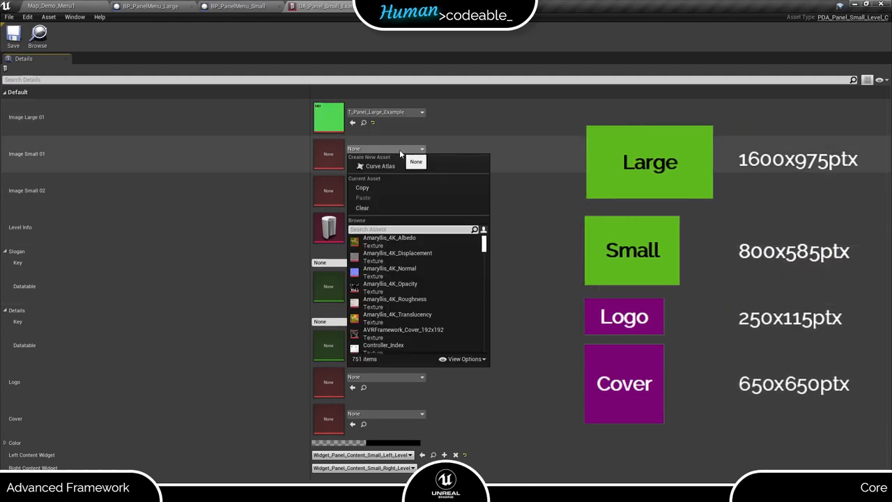
pyautogui.write('examp')
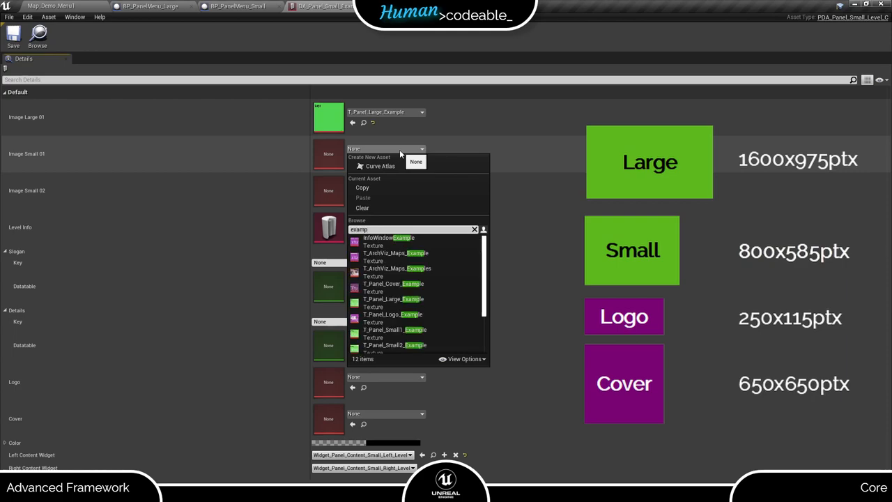
pyautogui.moveTo(388, 329)
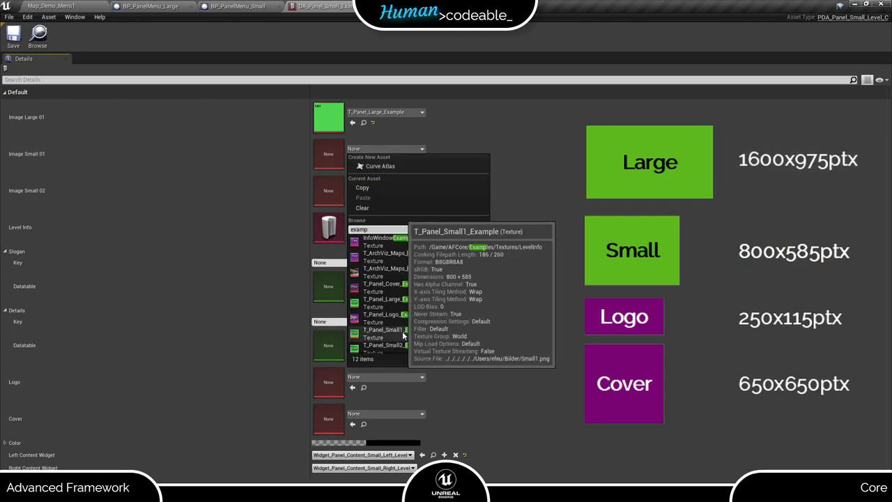
pyautogui.click(374, 329)
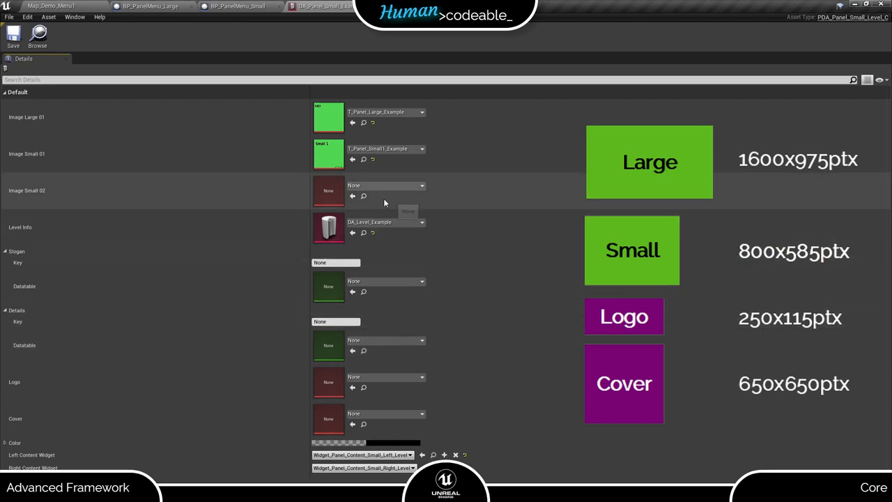
pyautogui.click(420, 186)
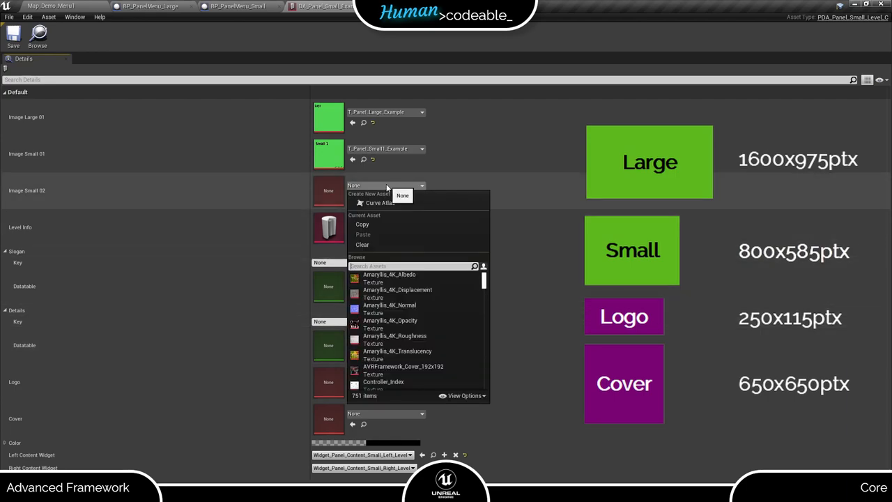
pyautogui.write('exampl')
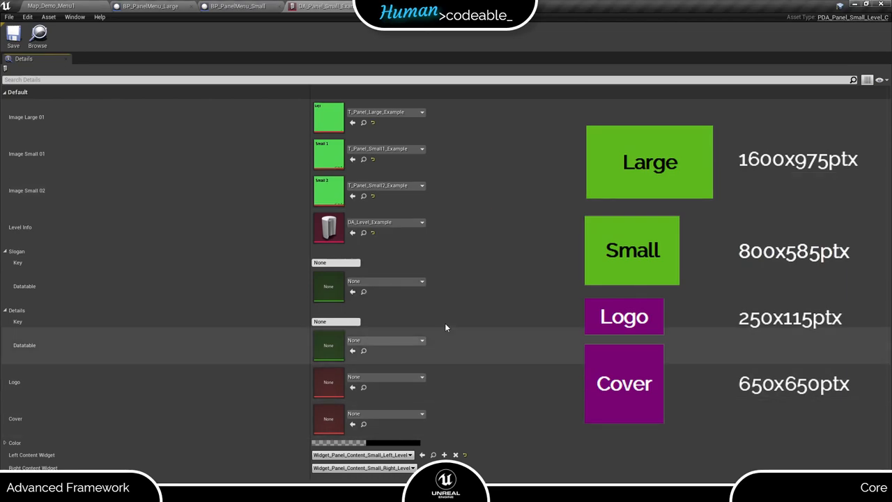
pyautogui.moveTo(387, 378)
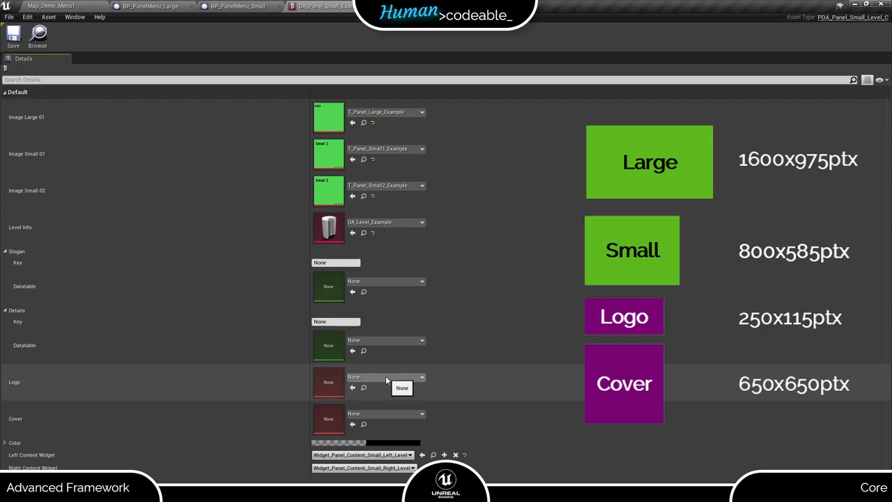
# Assign the example Logo and Cover panel textures to the logo and cover slots
pyautogui.click(410, 376)
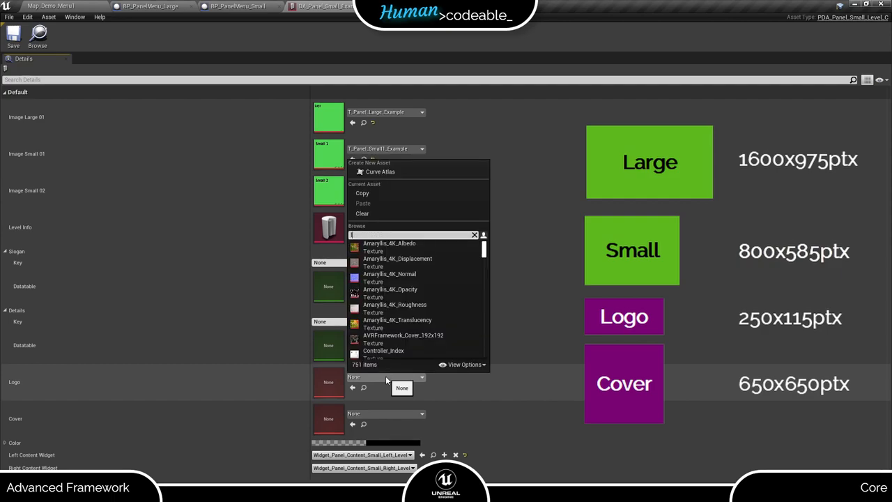
pyautogui.write('logo')
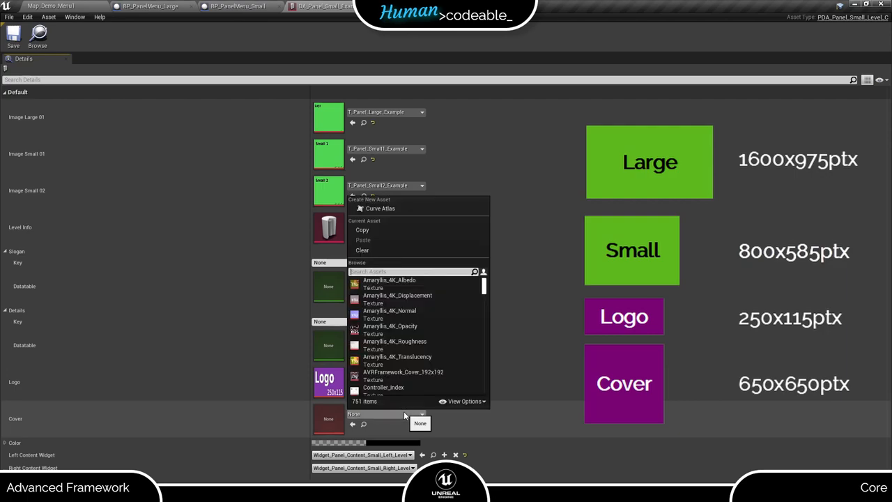
pyautogui.write('cover_ex')
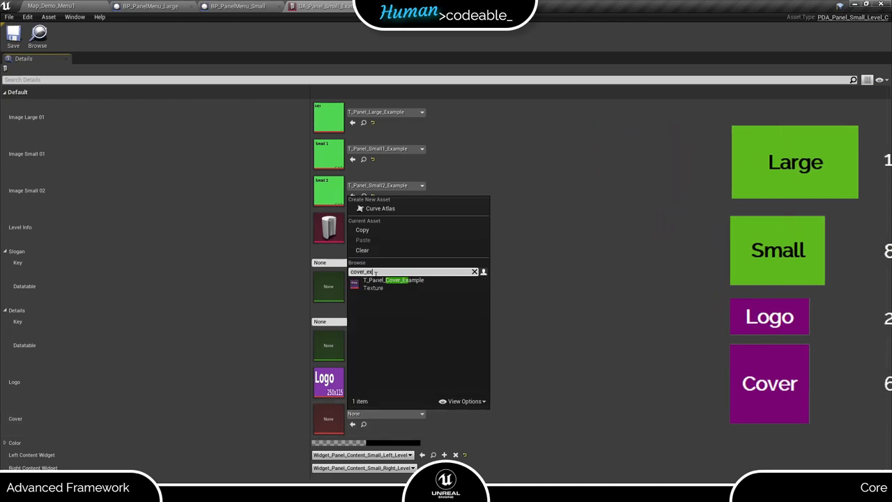
pyautogui.click(396, 281)
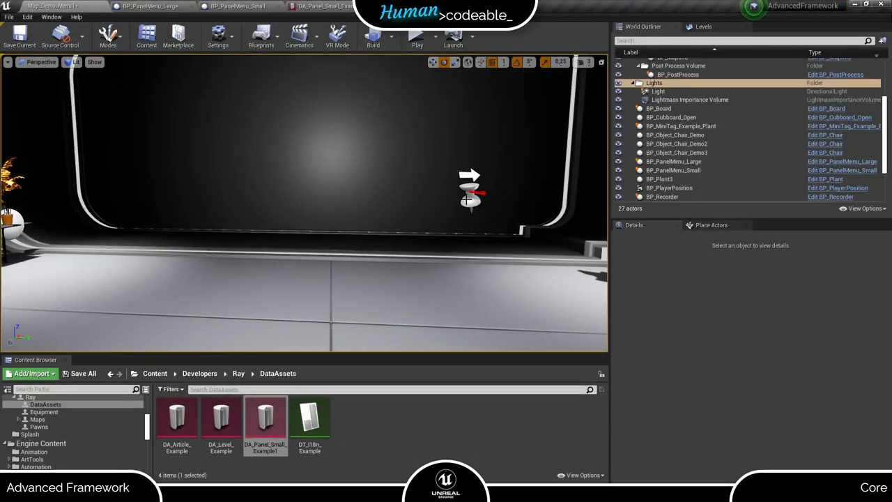
# Add DA_Panel_Small_Example1 as a Panels entry on BP_PanelMenu_Small's Comp_PanelMenu_Small component
pyautogui.click(673, 170)
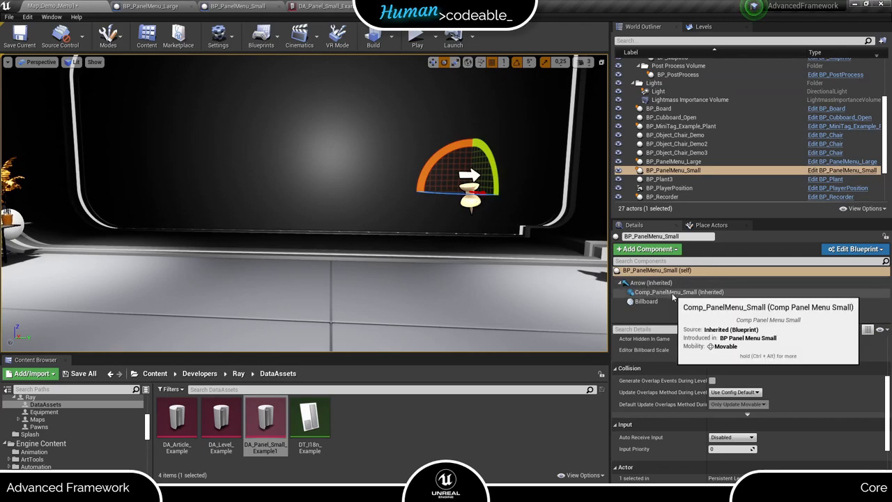
pyautogui.click(678, 293)
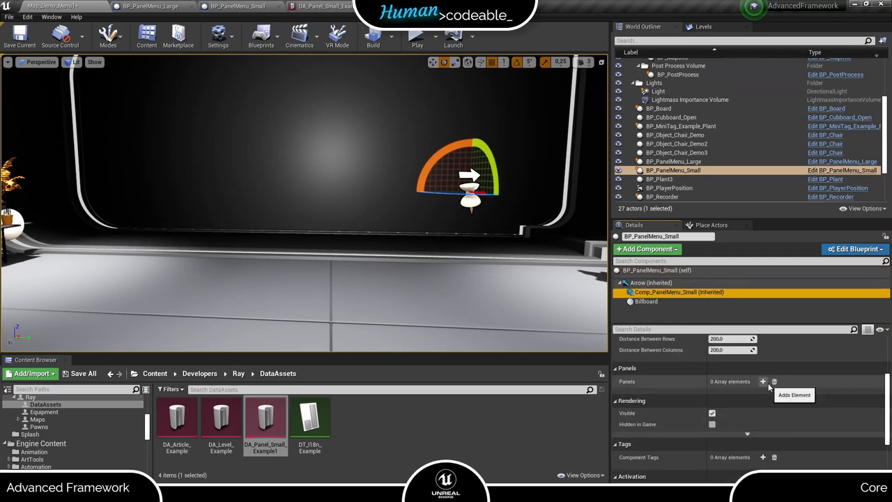
pyautogui.click(763, 382)
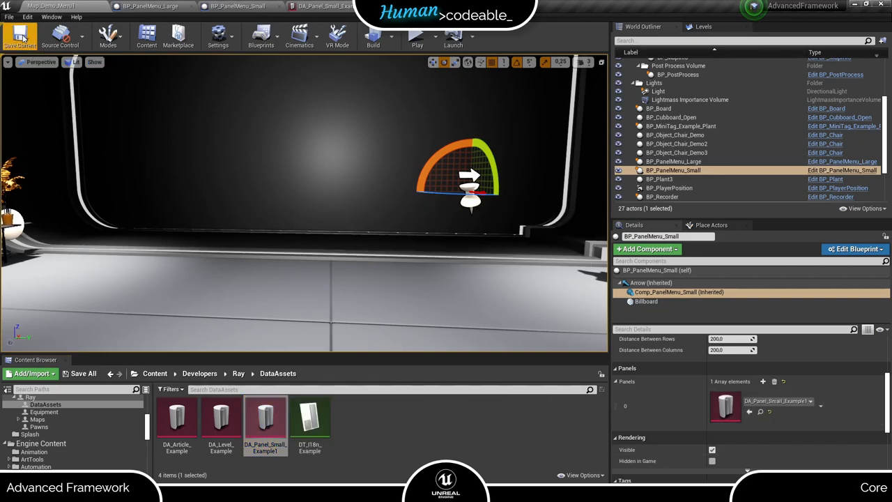
pyautogui.click(417, 35)
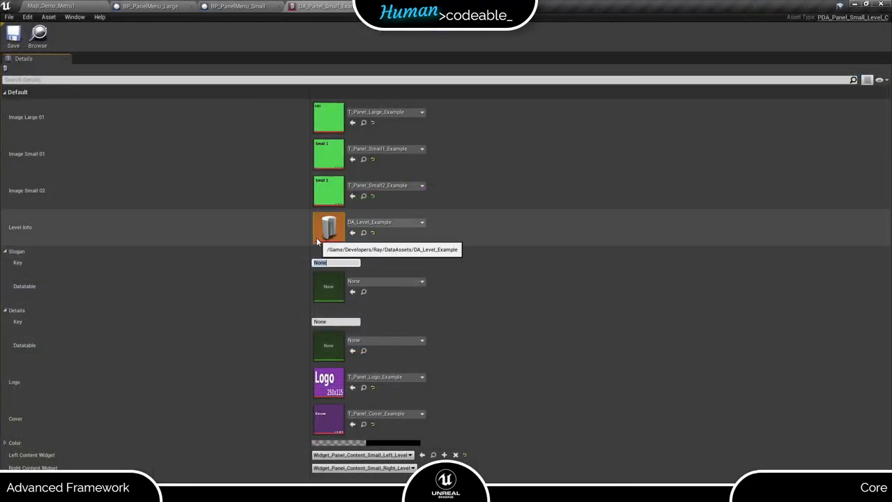
# Set the header key to 'Example Level' and the details key to 'Examples for <br/> - Small Panels <br/> - Large Panels<br/>'
pyautogui.write('Example Level')
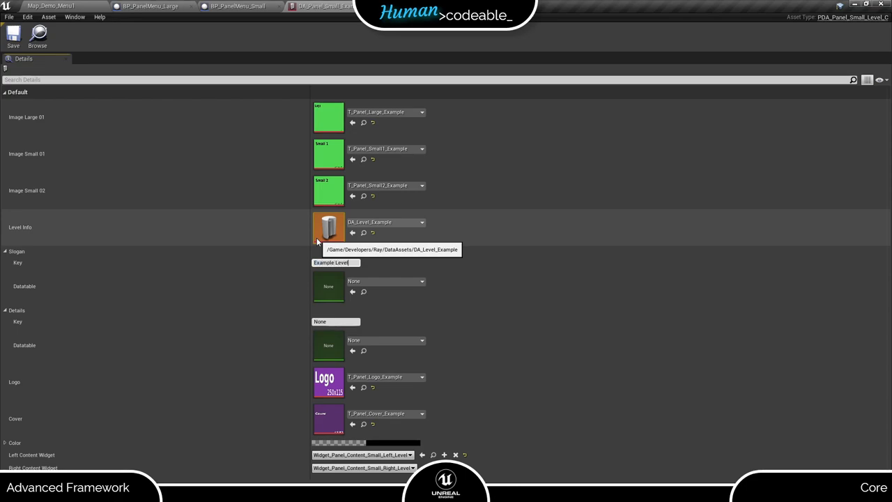
pyautogui.click(335, 321)
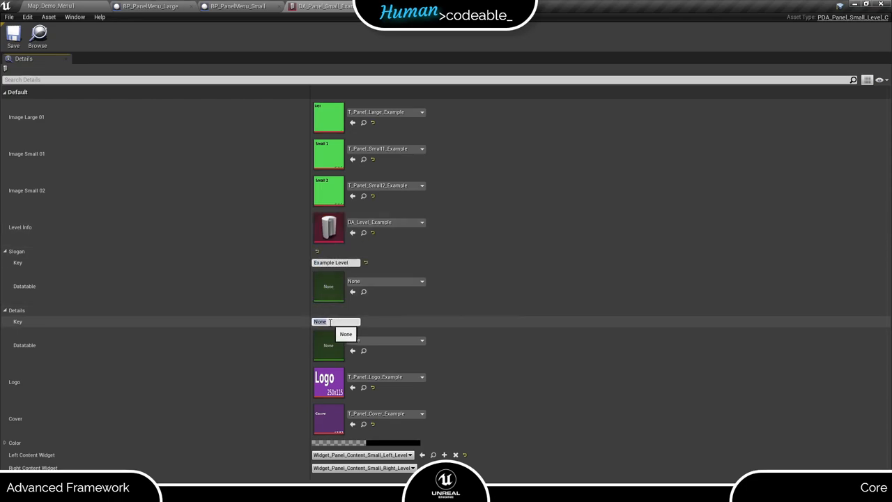
pyautogui.write('Examples for')
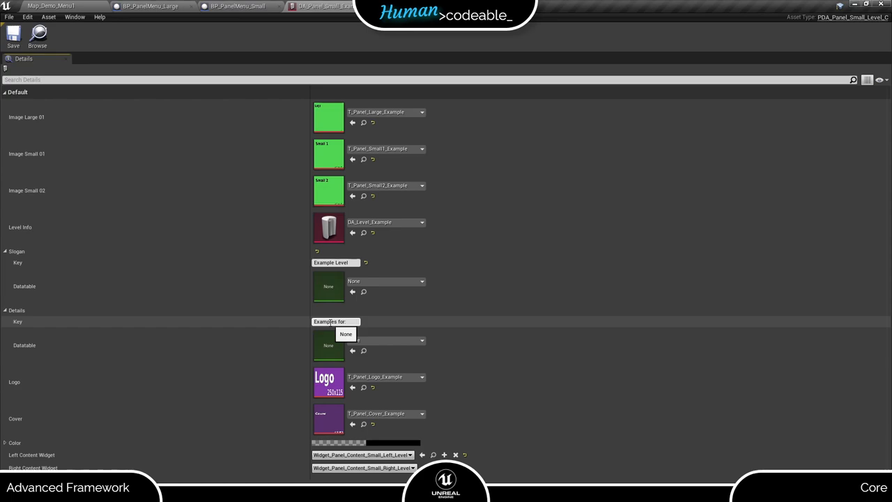
pyautogui.write('<br/>')
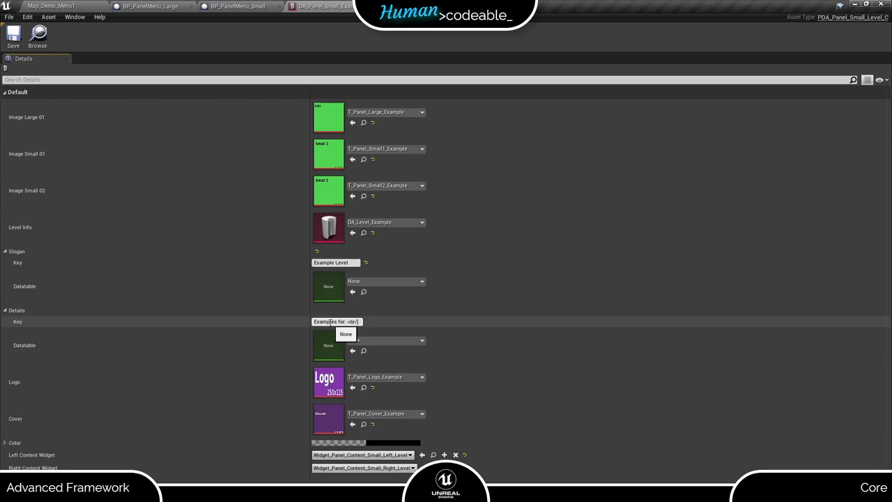
pyautogui.write('-')
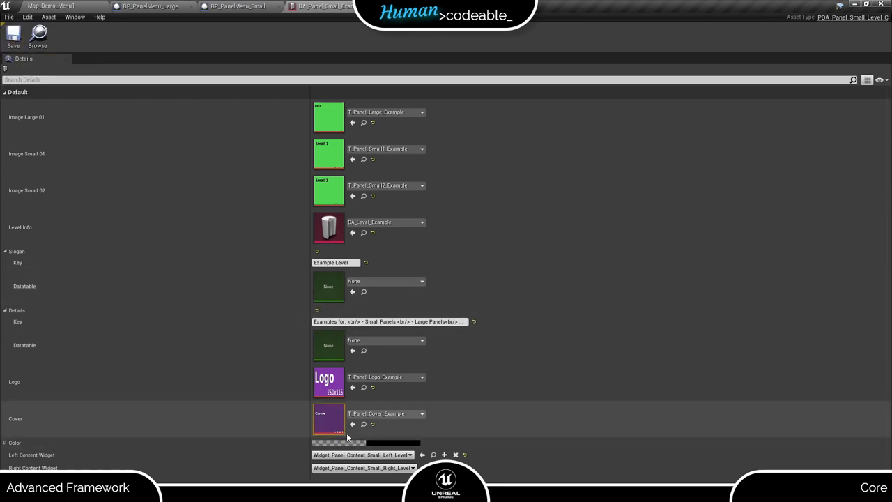
# Set the small panel's Color to a muted pink in the Color Picker
pyautogui.click(338, 440)
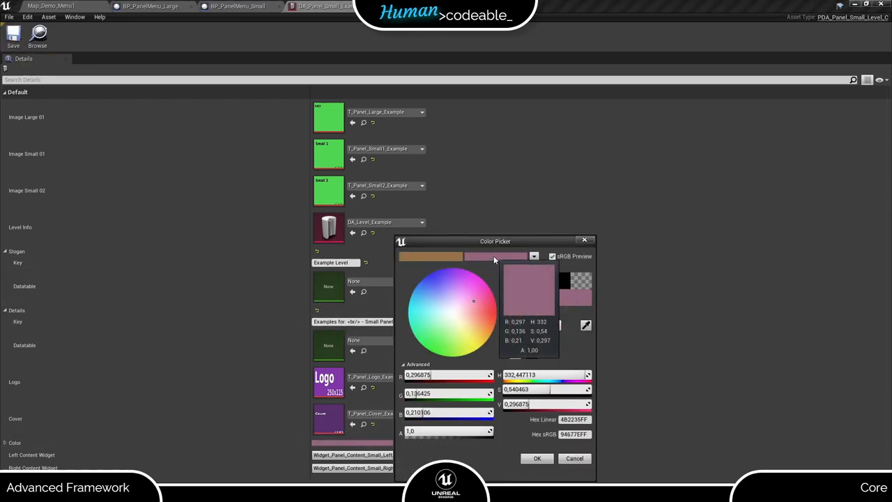
pyautogui.click(537, 458)
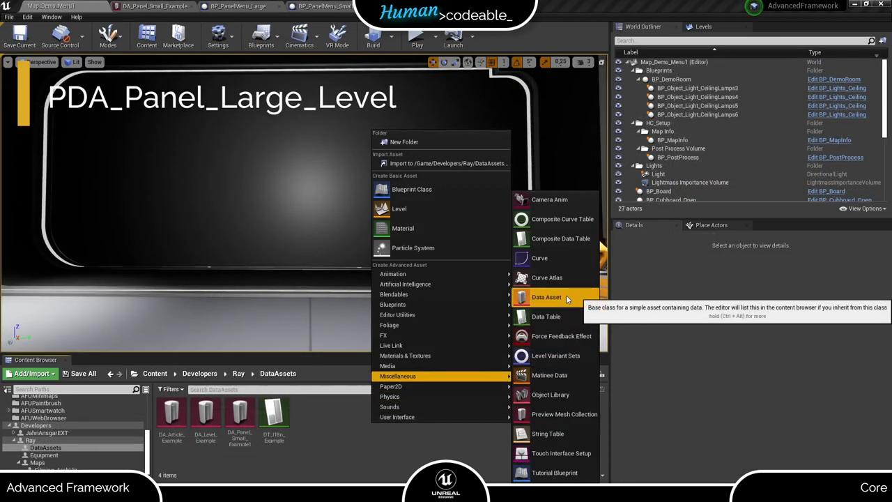
# Create a new Data Asset of class PDA_Panel_Large_Level in the DataAssets folder
pyautogui.click(547, 297)
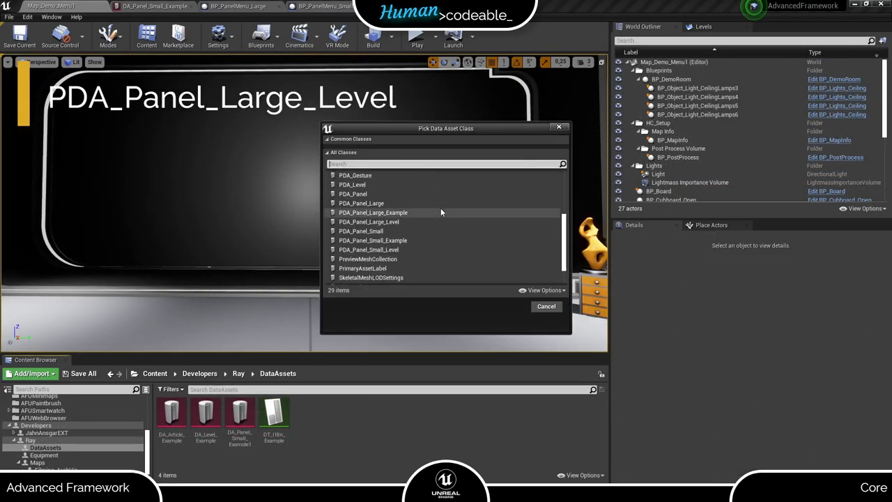
pyautogui.click(373, 212)
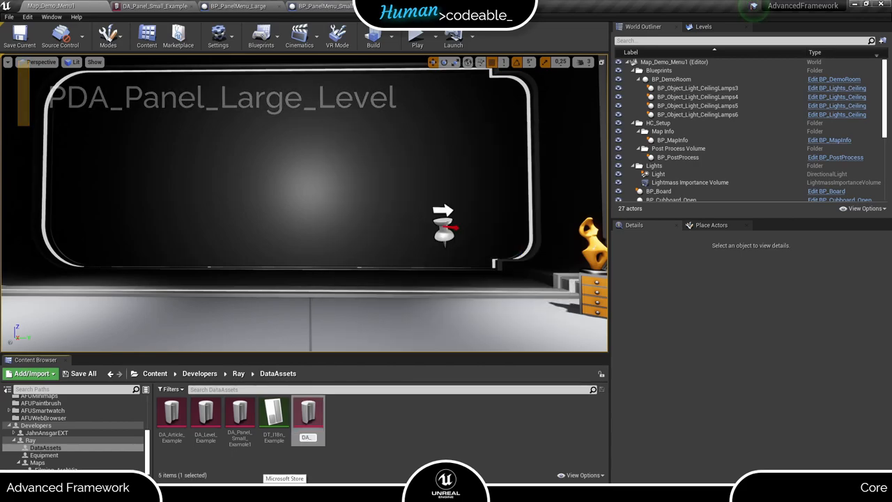
pyautogui.click(240, 415)
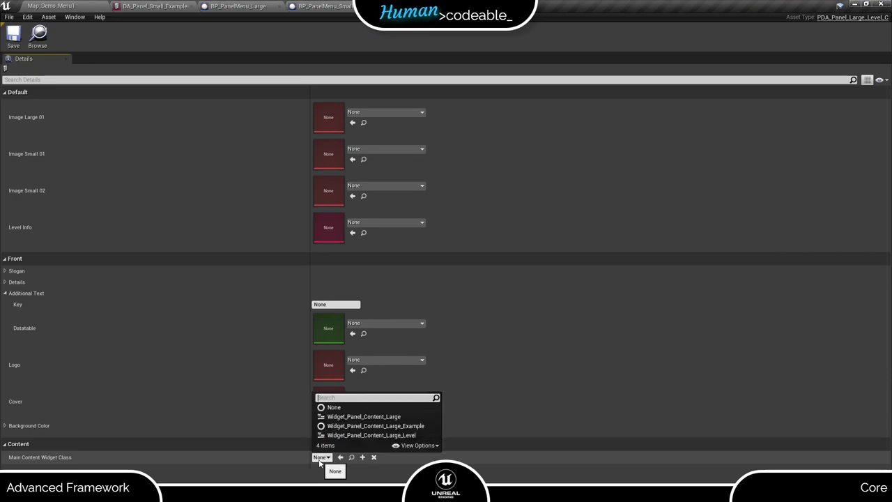
# Set Main Content Widget Class to Widget_Panel_Content_Large_Level and use DA_Level_Example as level info
pyautogui.click(365, 435)
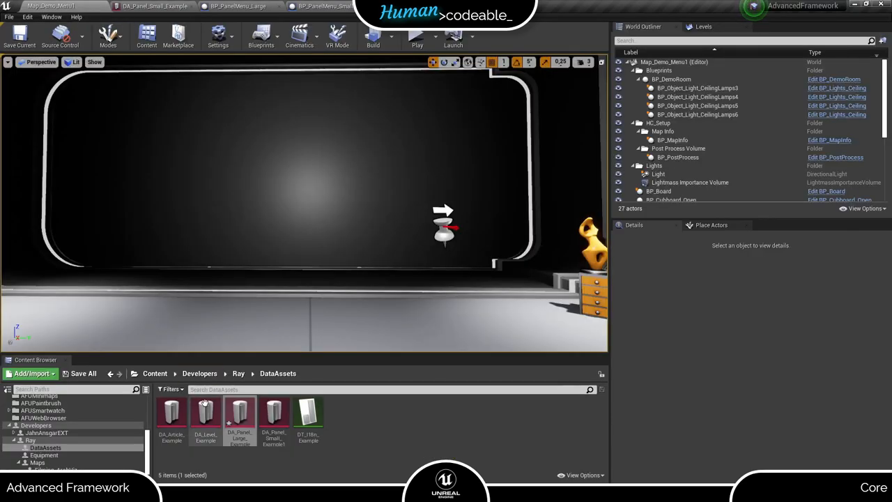
pyautogui.click(171, 415)
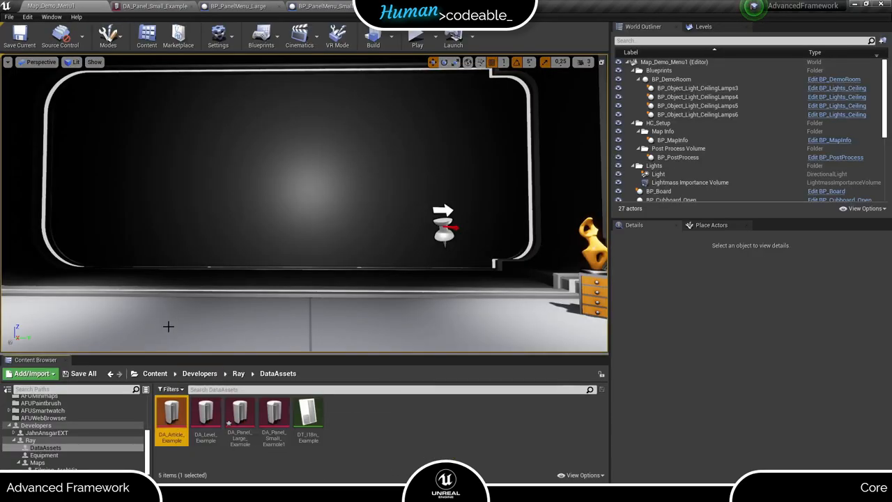
pyautogui.click(205, 413)
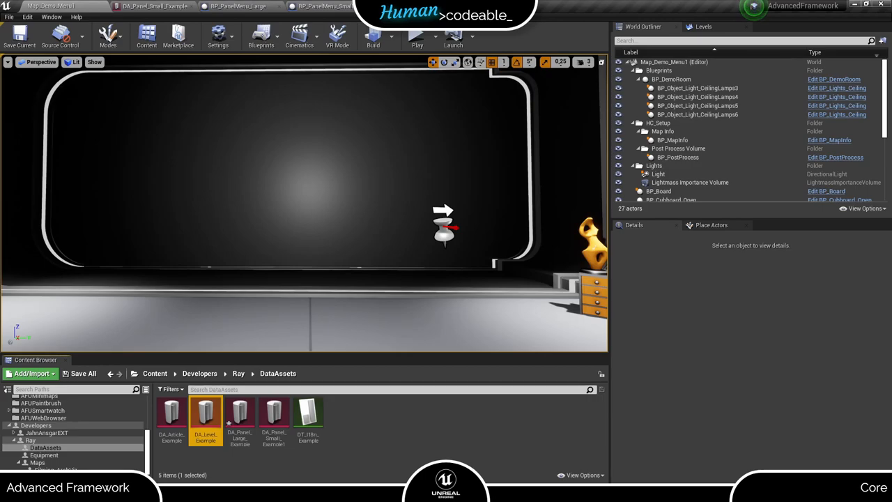
pyautogui.doubleClick(205, 412)
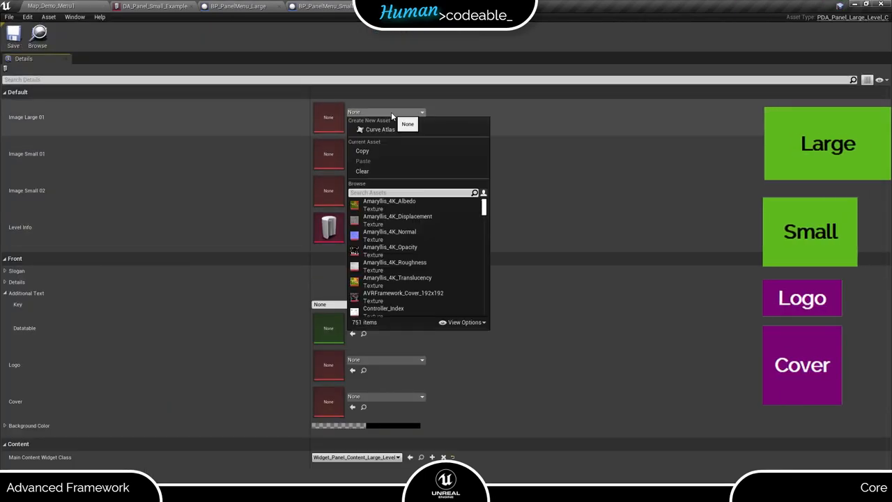
# Assign the example Large, Small1, Small2, Logo and Cover textures to the large panel's image slots
pyautogui.write('example')
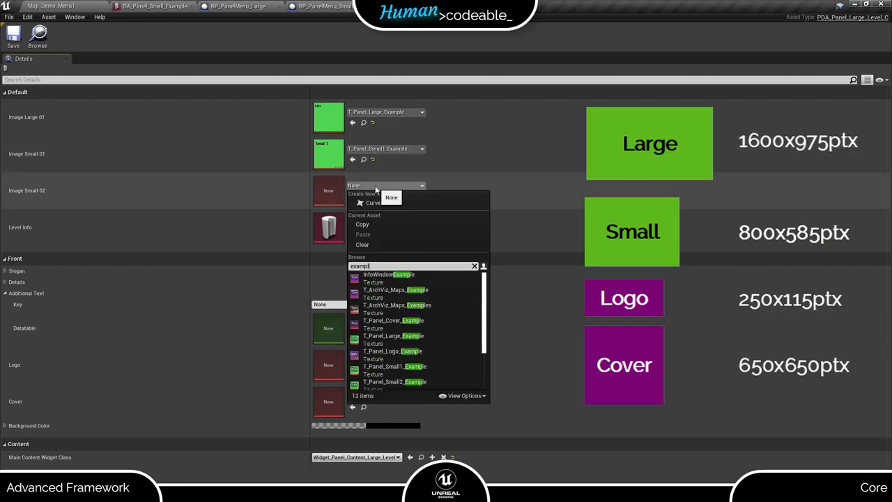
pyautogui.click(389, 382)
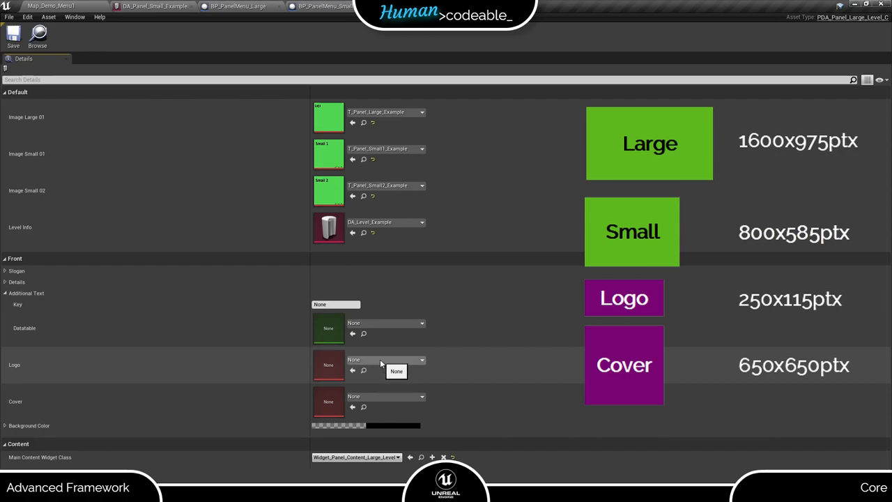
pyautogui.click(421, 360)
pyautogui.write('cover_ex')
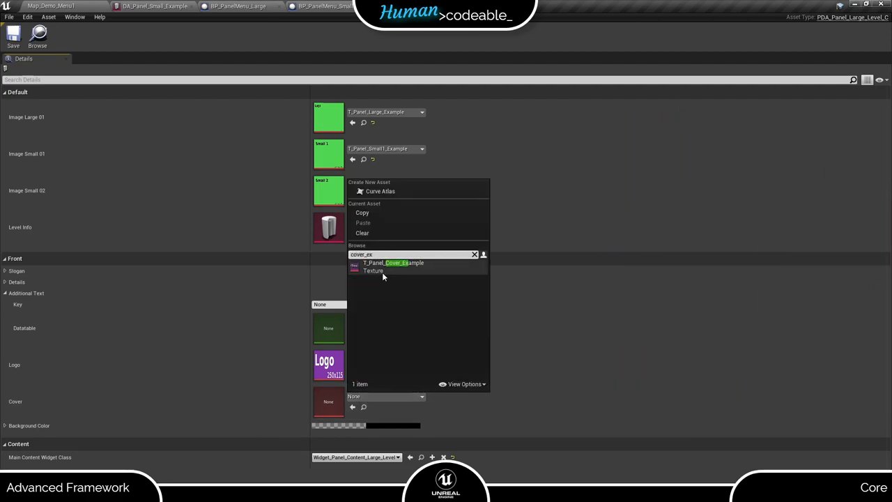
pyautogui.click(393, 262)
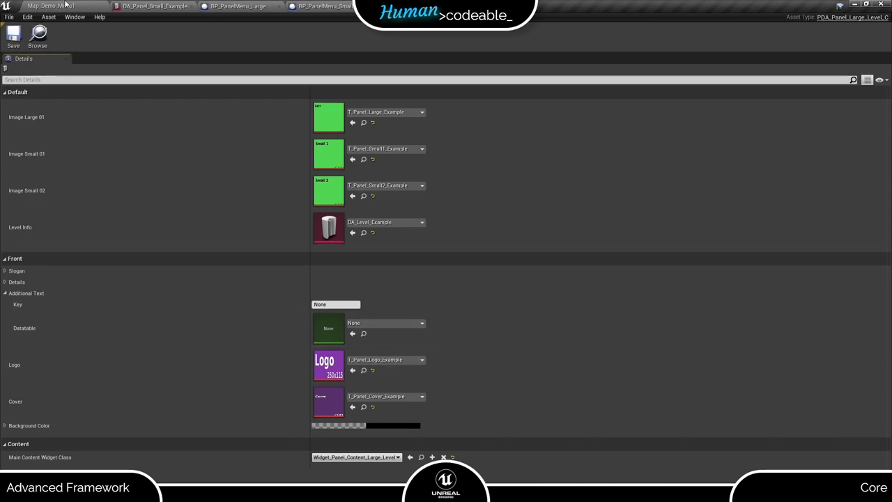
pyautogui.click(56, 6)
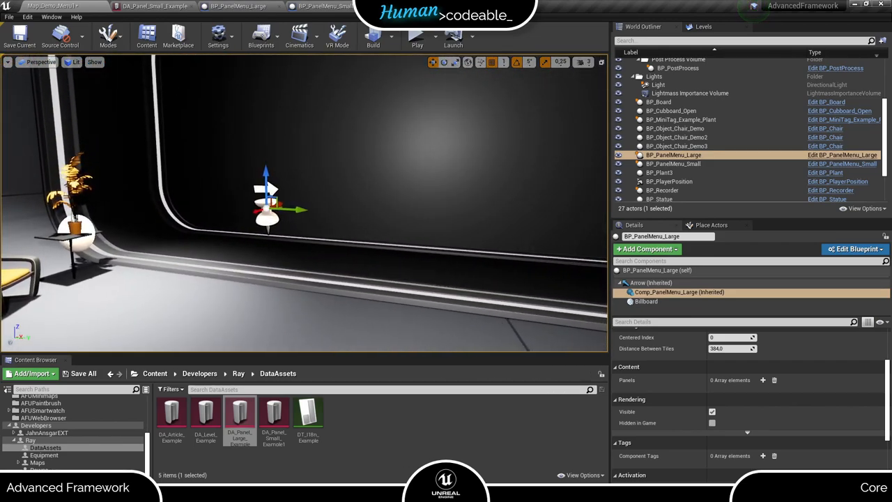
pyautogui.moveTo(694, 293)
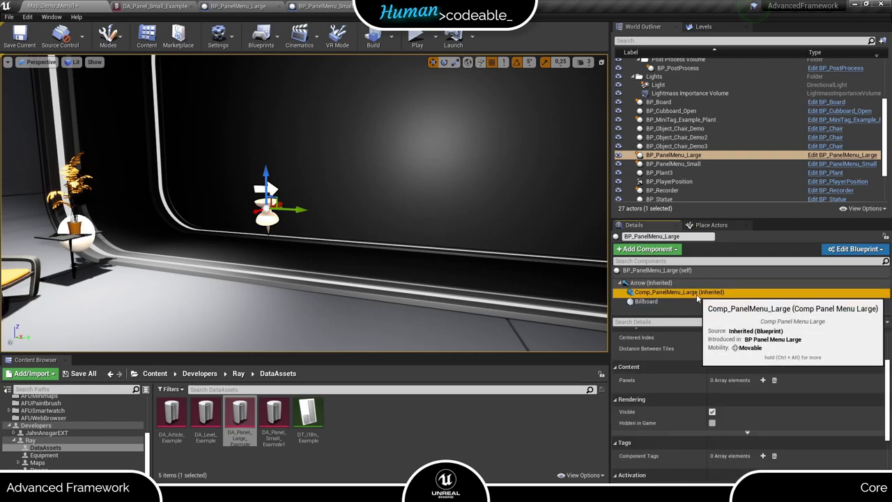
# Add the large panel data asset as a Panels entry on BP_PanelMenu_Large's Comp_PanelMenu_Large component
pyautogui.click(761, 379)
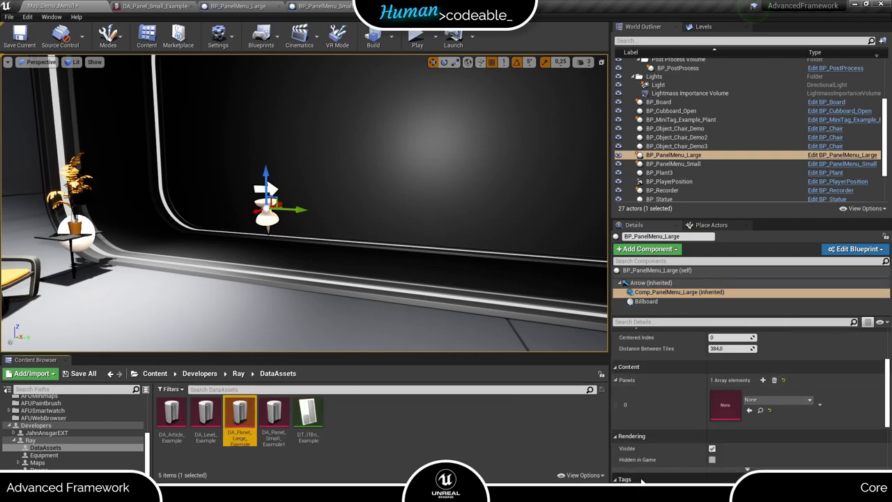
pyautogui.click(741, 412)
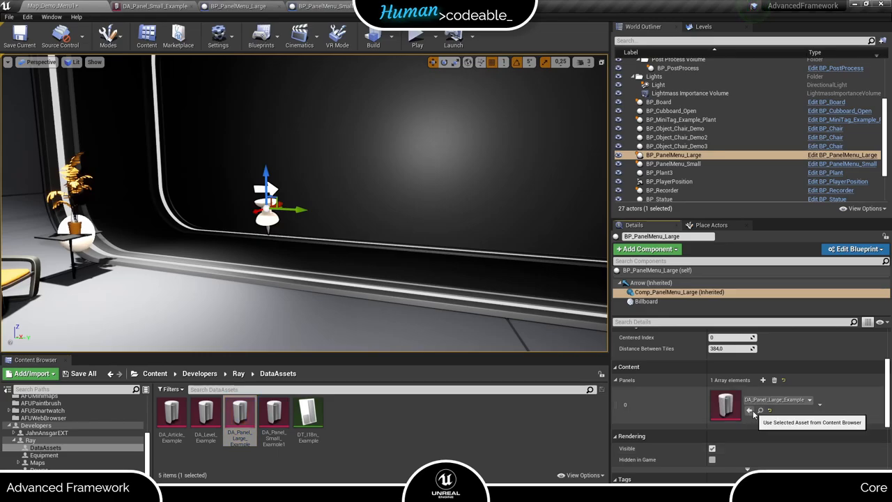
pyautogui.click(417, 36)
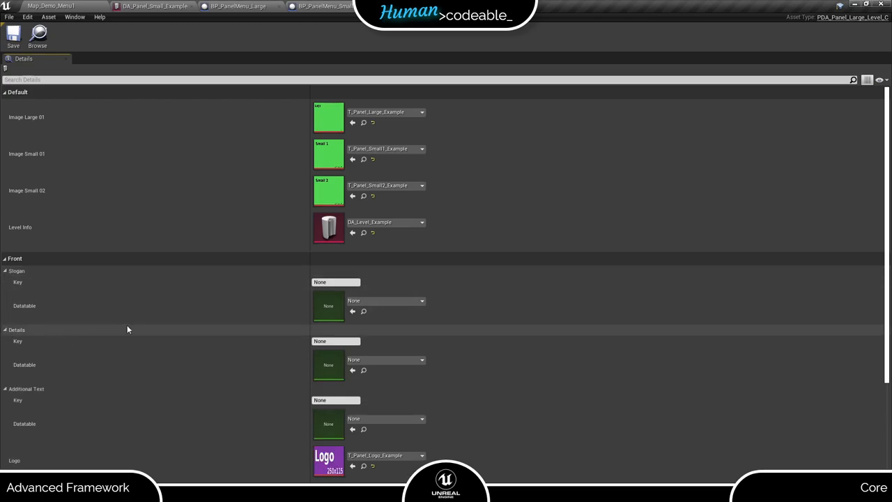
# Fill the large panel's slogan, examples details with a <br/> break, and 'And much more' additional text
pyautogui.scroll(-3)
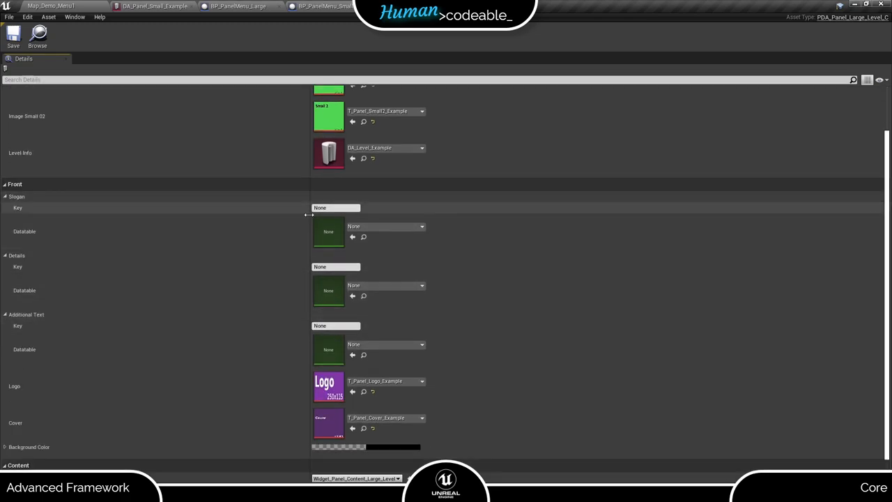
pyautogui.click(335, 207)
pyautogui.write('Example Level')
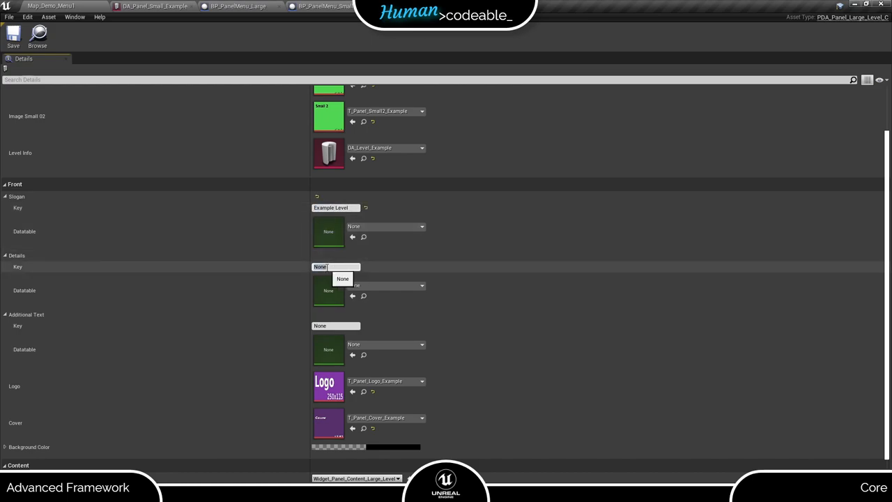
pyautogui.write('E')
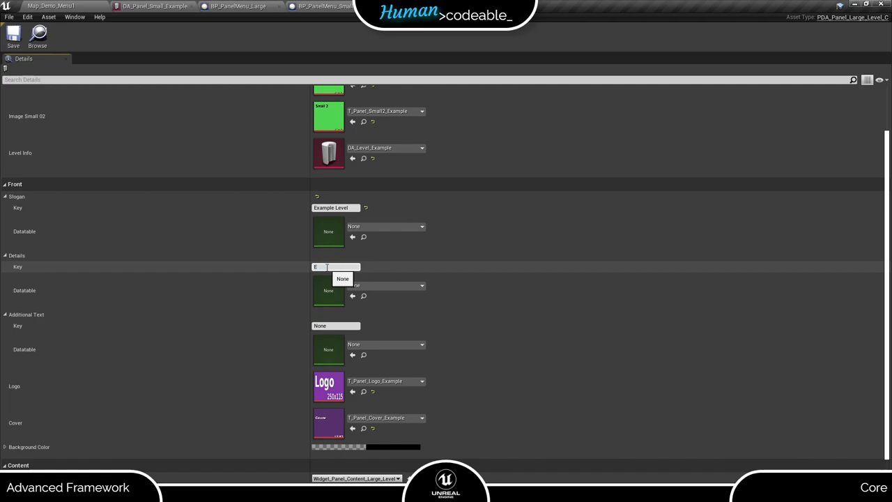
pyautogui.write('Examples for')
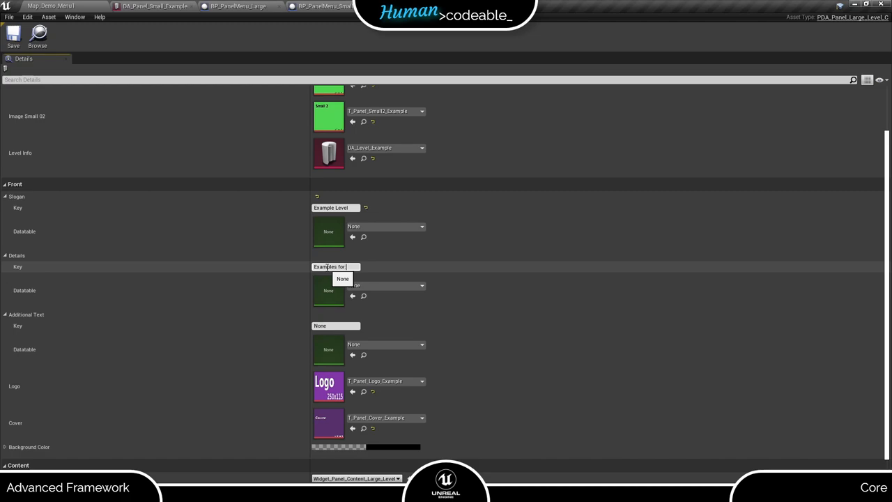
pyautogui.write('<br/> - Small Panels <br/> - Large Panels')
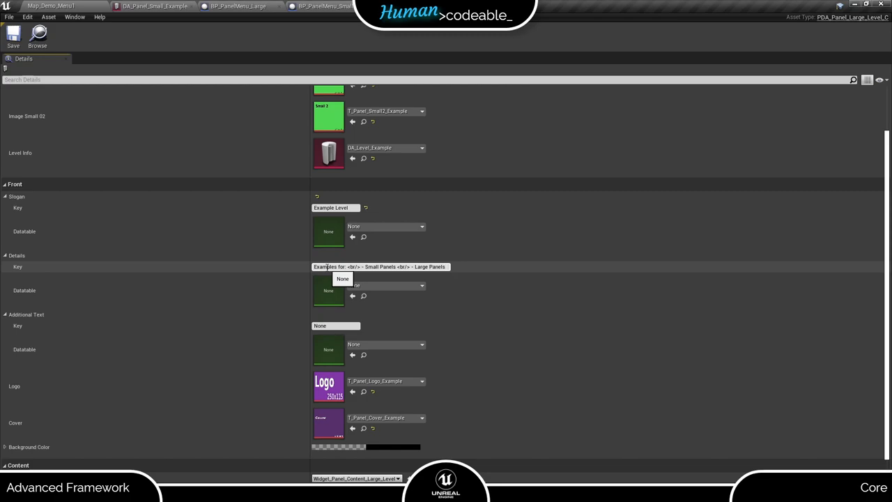
pyautogui.write('And much more ...')
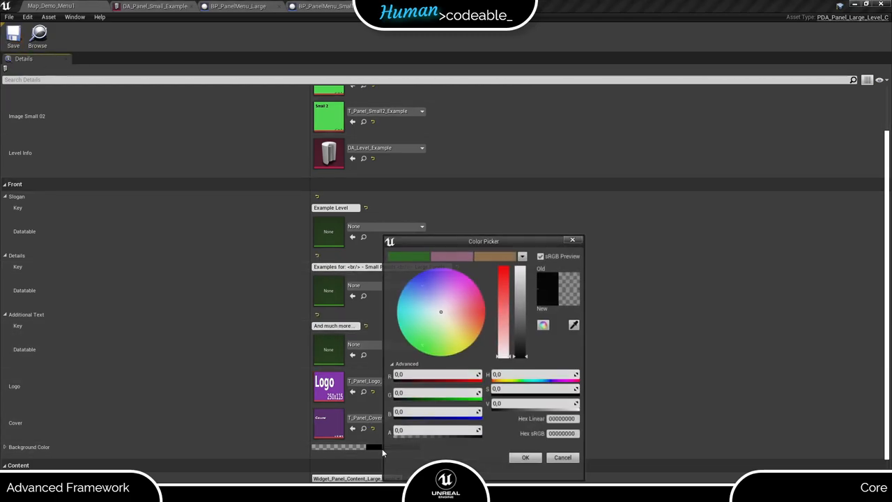
# Set the large panel's background colour to a muted pink
pyautogui.click(463, 301)
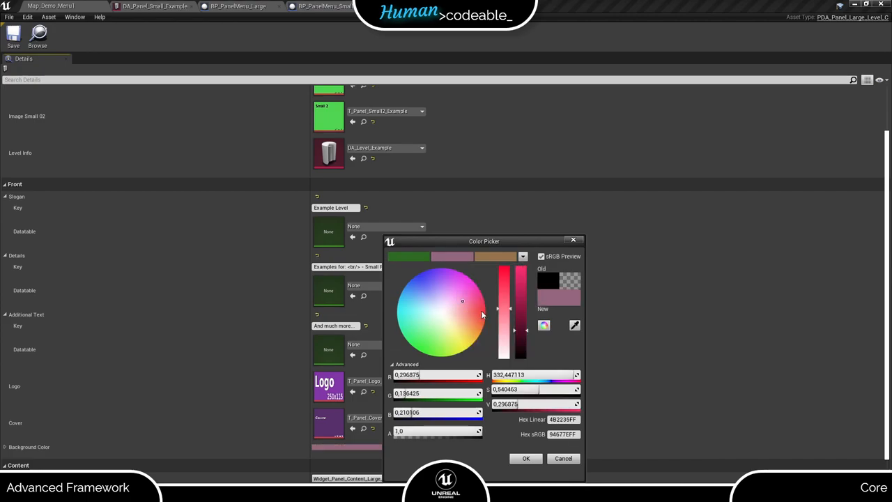